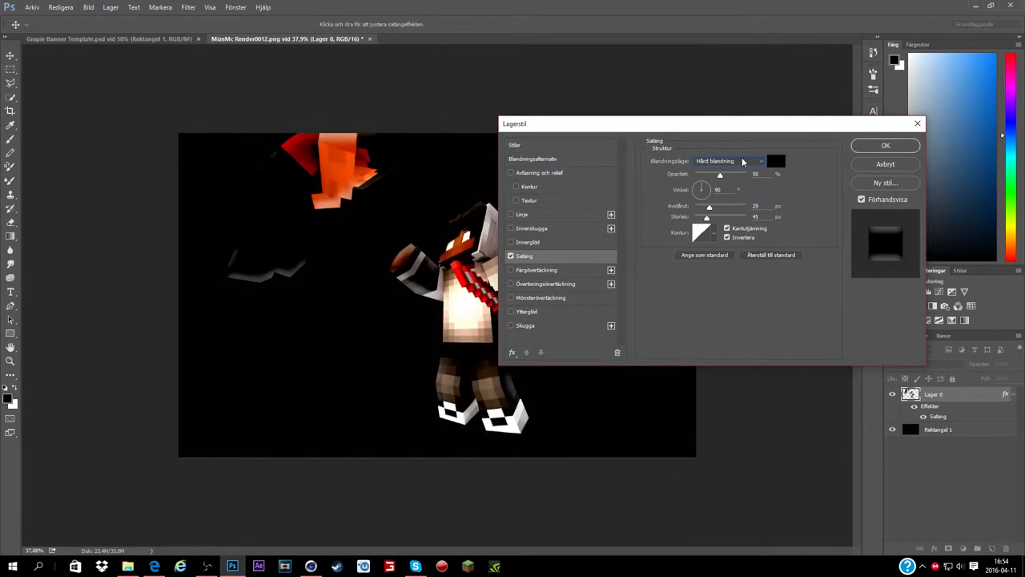
Switch the render's satin blend mode from Hard Mix to Overlay and adjust its opacity
left_click(729, 161)
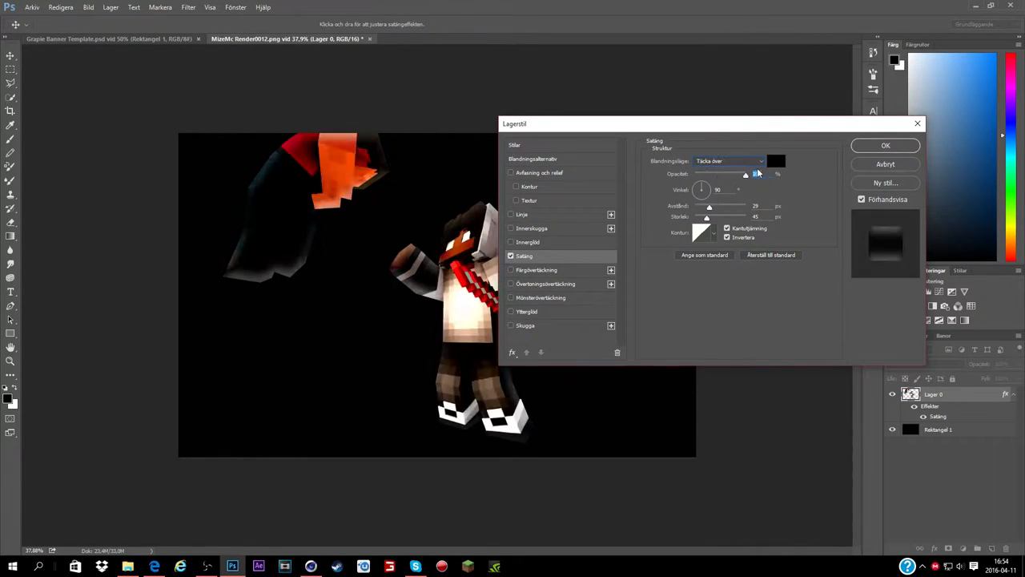
left_click(885, 145)
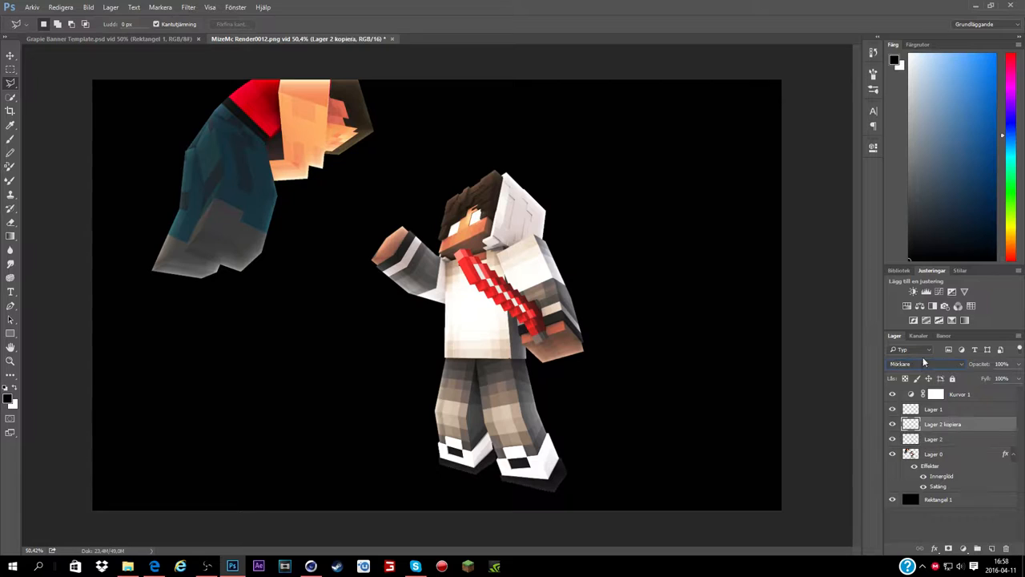
Select Layer 1 and the layer just above it in the Layers panel
left_click(933, 408)
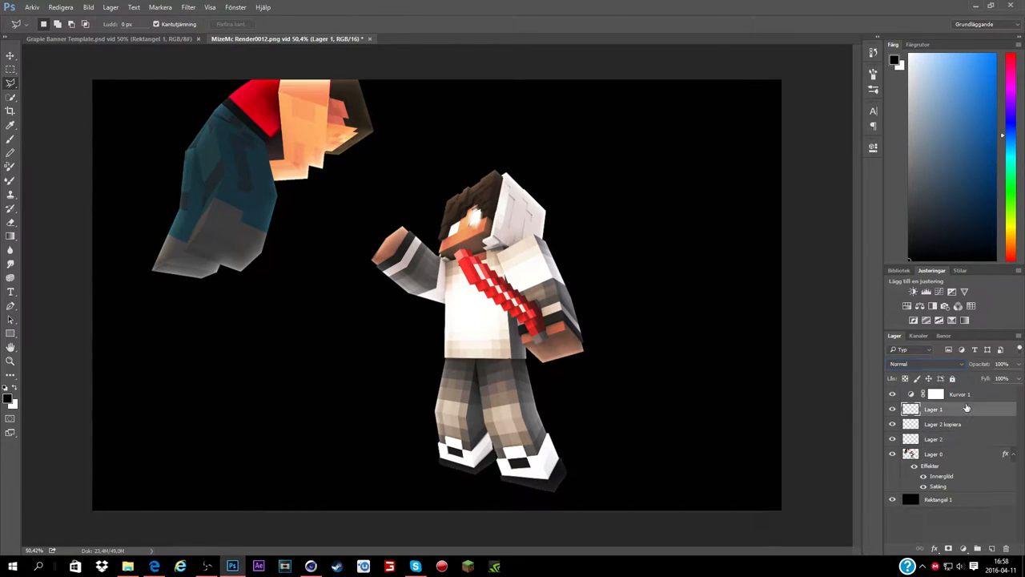
left_click(926, 364)
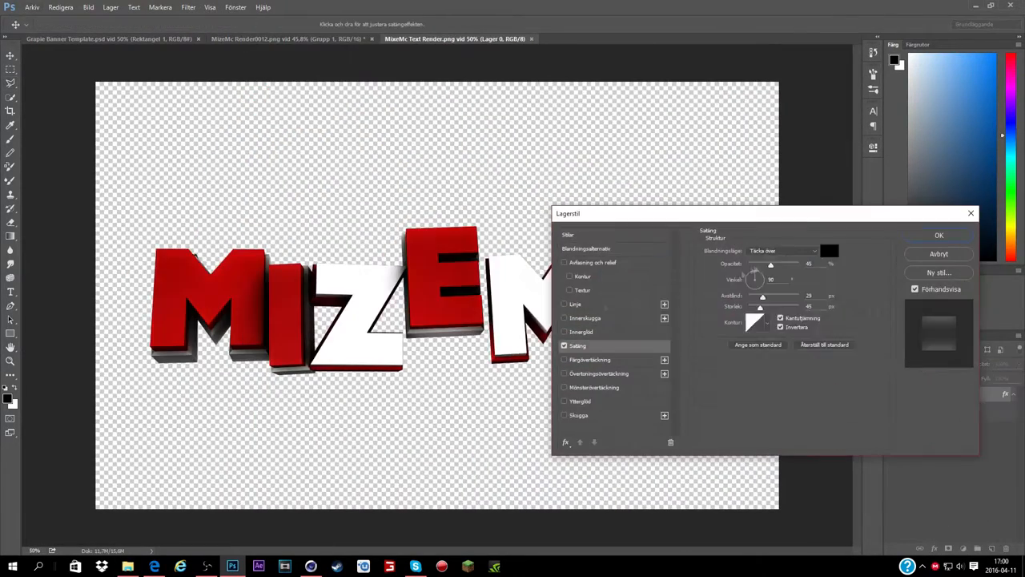
Add Satin (Overlay, 45%) and Inner Glow to the MIZEMC text, grouped with Curves
left_click(939, 235)
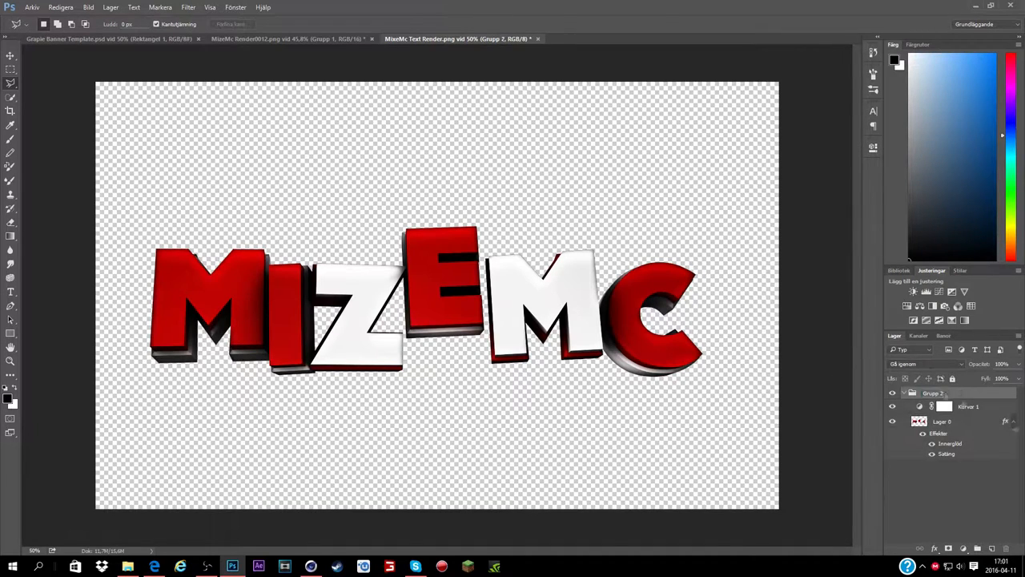
left_click(281, 39)
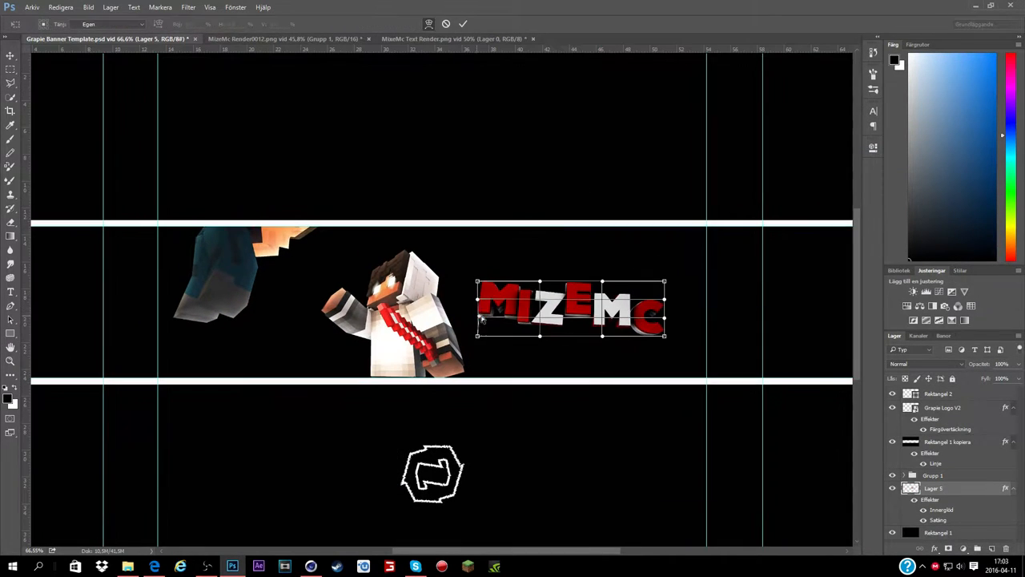
Commit the scaled-down MIZEMC text beside the character in the banner
double_click(933, 488)
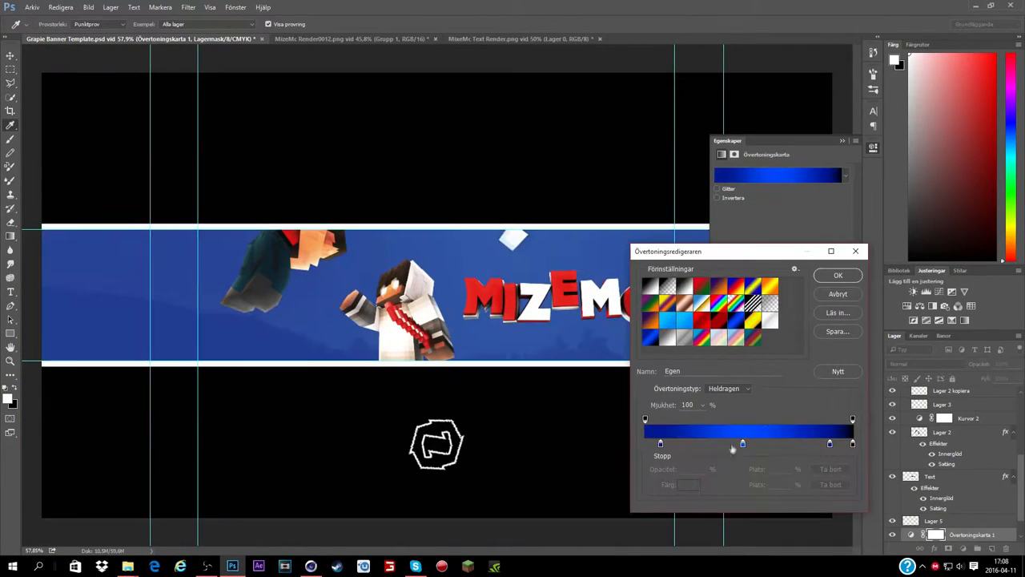
Tint the background dark red with Gradient Map and Curves, then close Properties
left_click(838, 275)
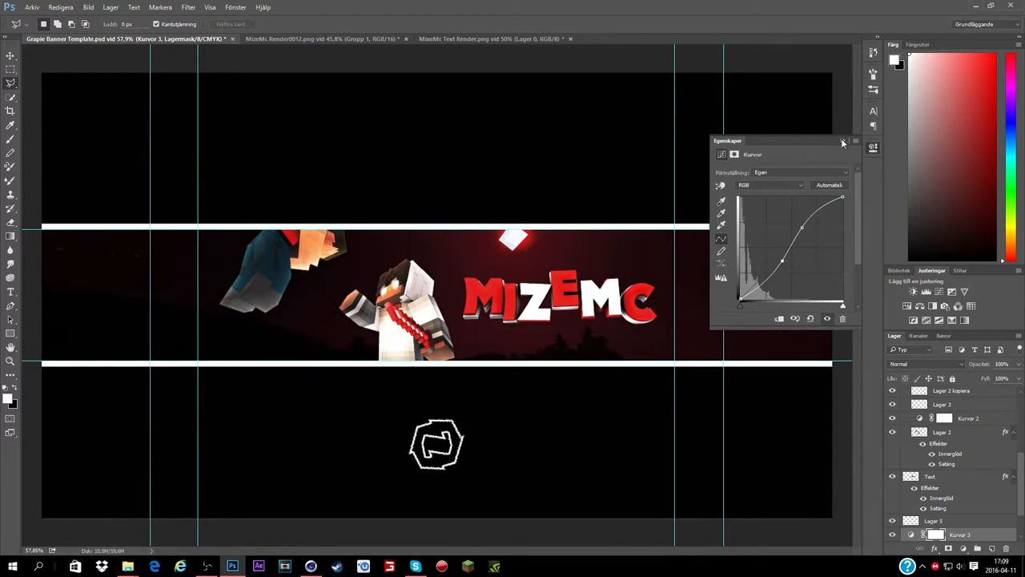
left_click(761, 38)
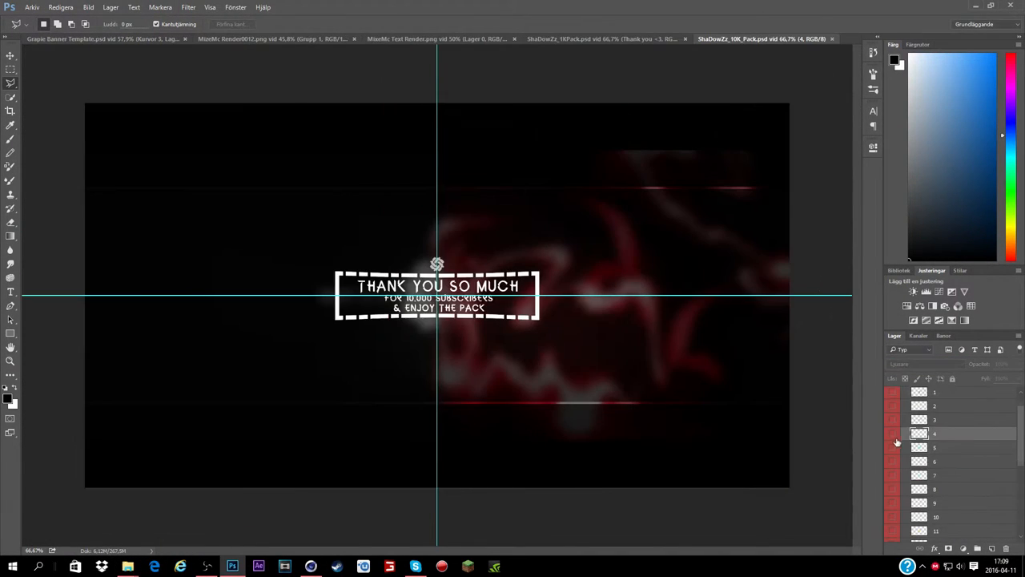
Bring a pink-white lightning layer from the pack around the banner's character
left_click(104, 39)
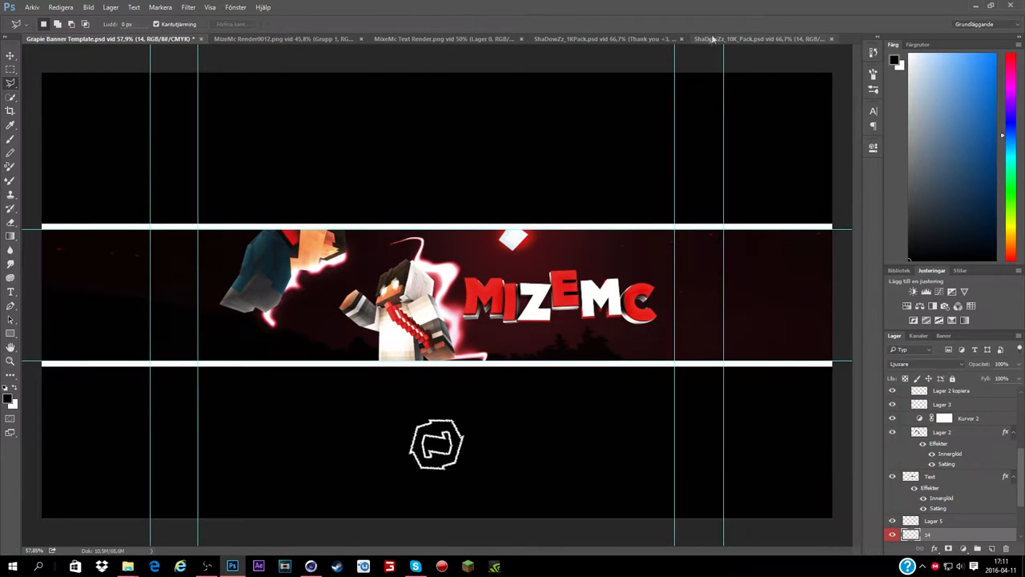
left_click(160, 8)
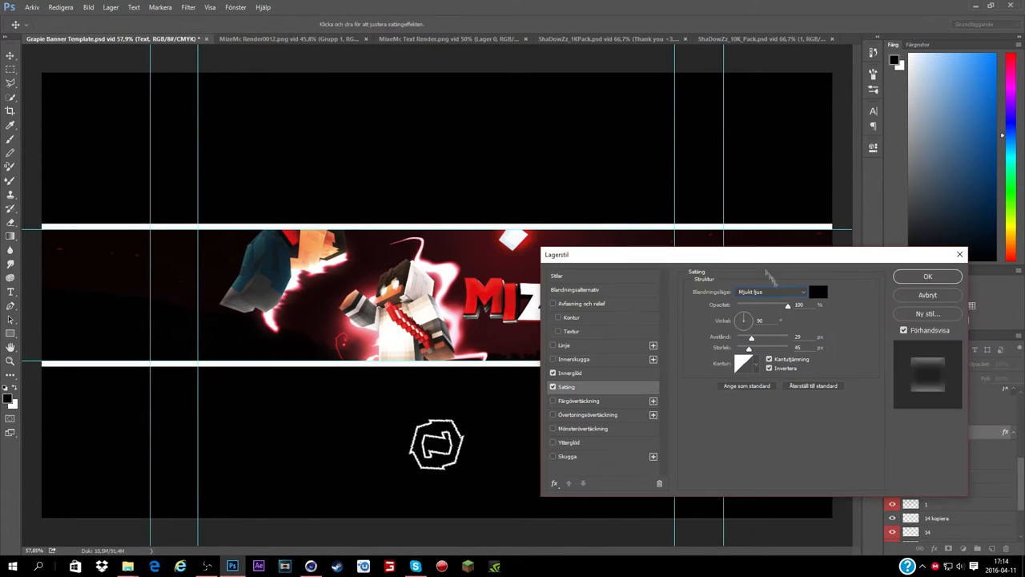
Apply a Soft Light satin at 100% to the MIZEMC text
left_click(928, 276)
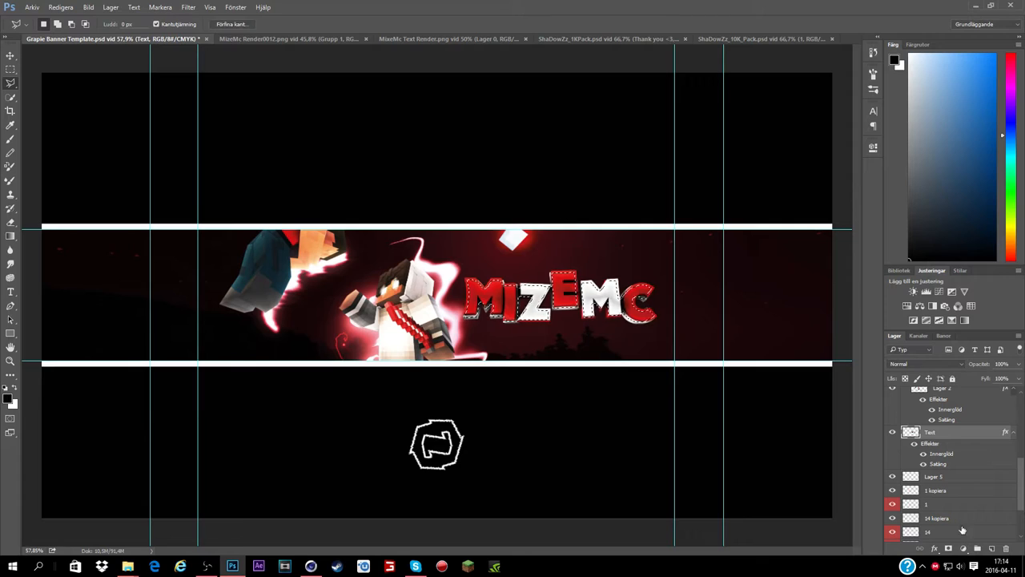